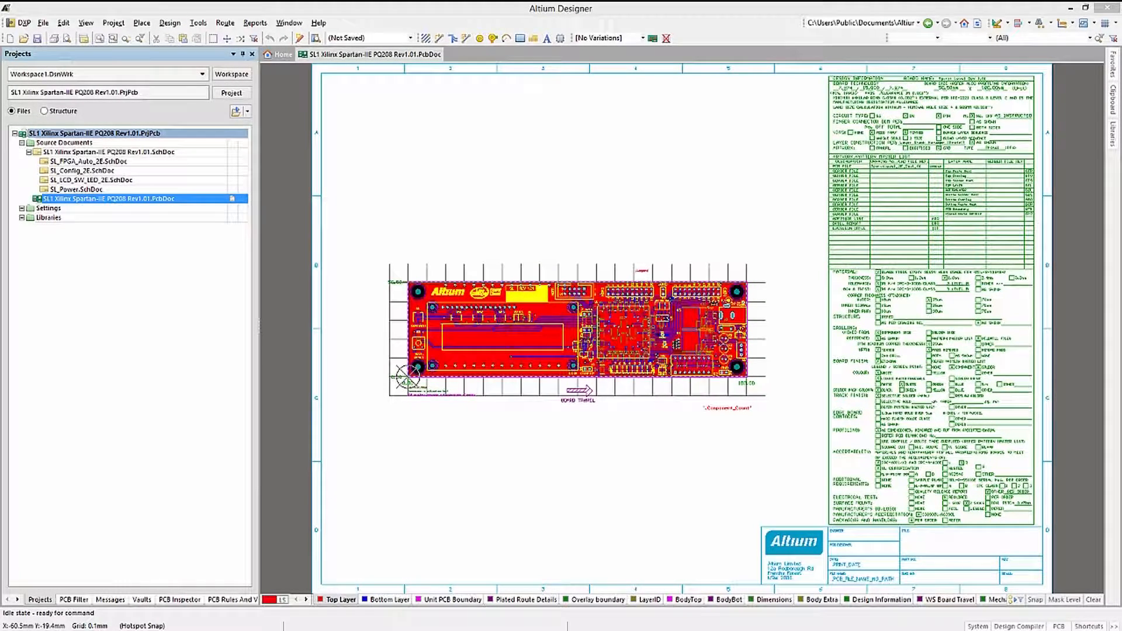
pyautogui.moveTo(498, 458)
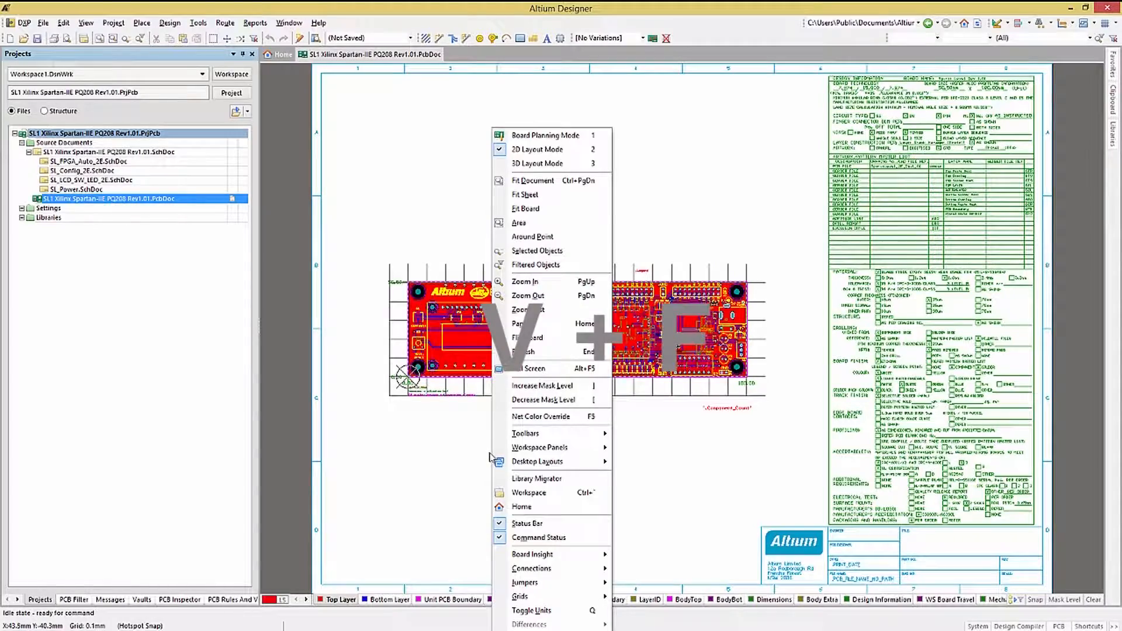
# Step: Fit the document, browse the keyboard Shortcuts reference list, and zoom in on the Spartan-IIE board
pyautogui.click(525, 208)
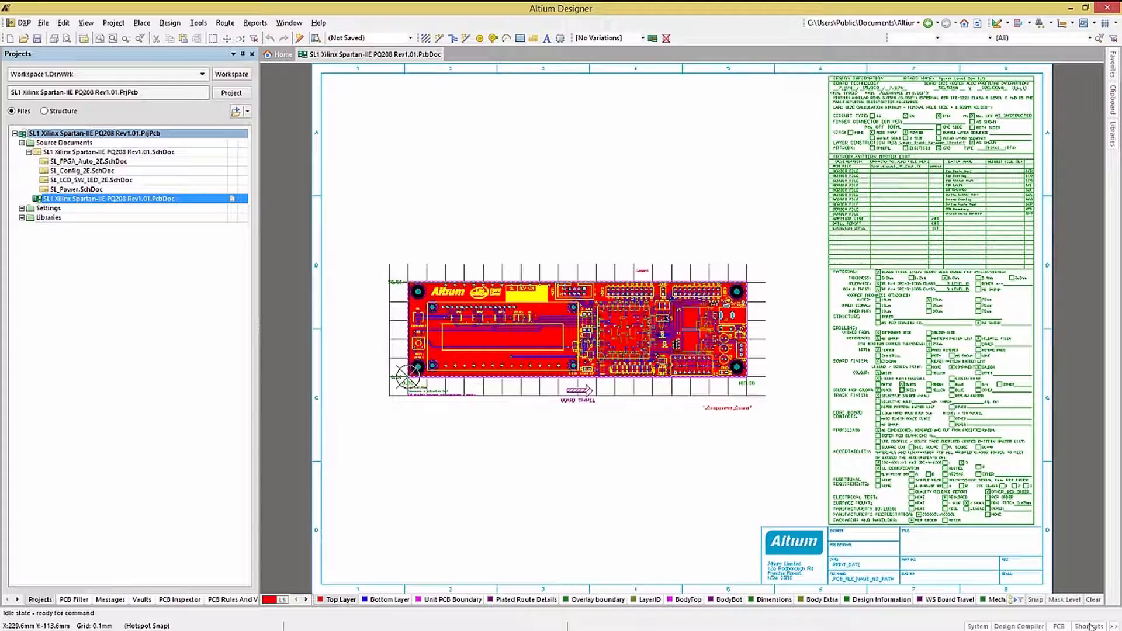
pyautogui.click(1089, 627)
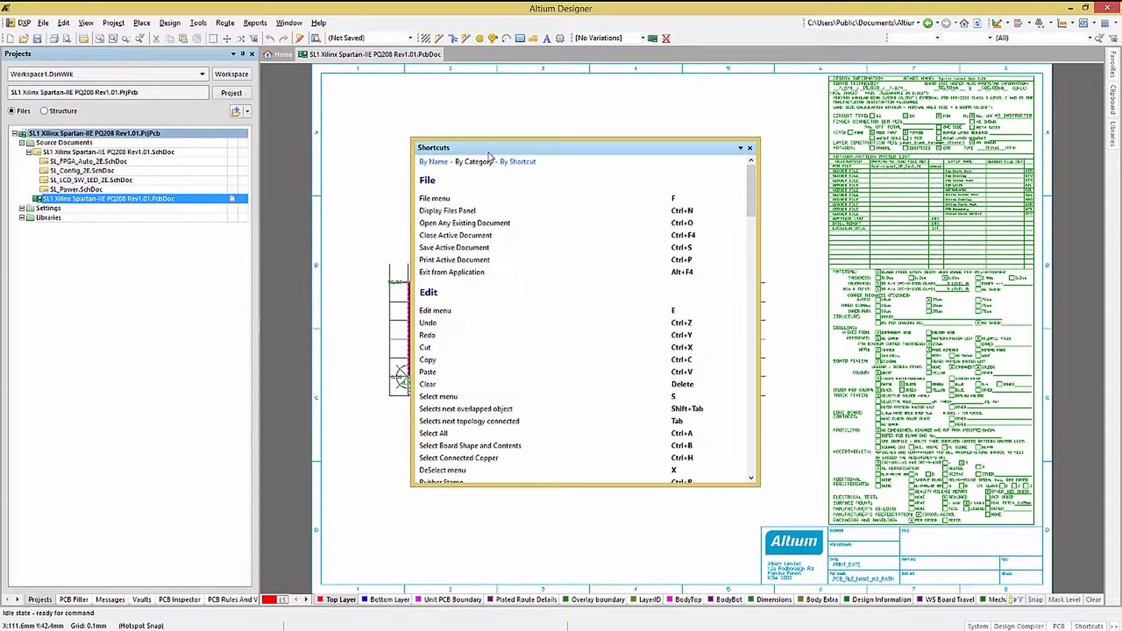
pyautogui.scroll(3)
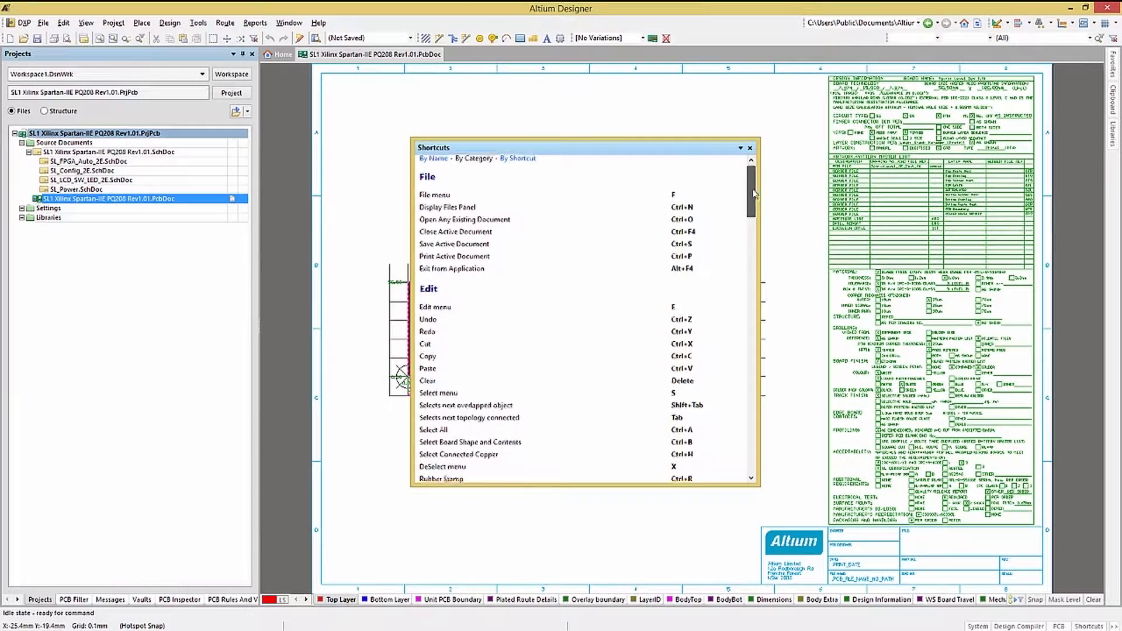
pyautogui.scroll(-3)
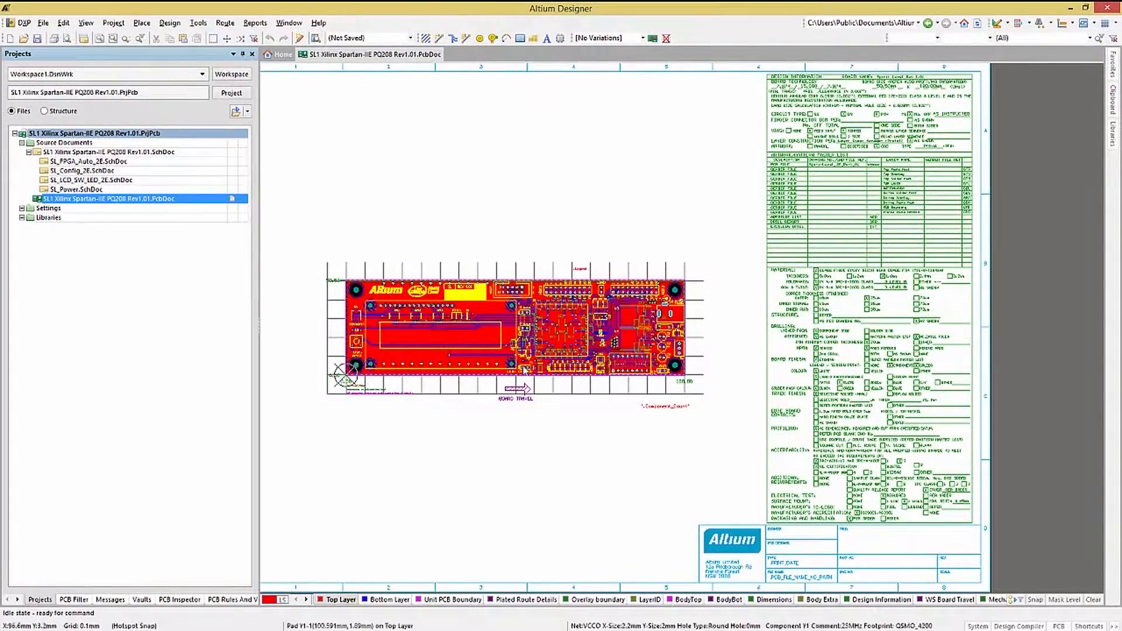
pyautogui.moveTo(456, 406)
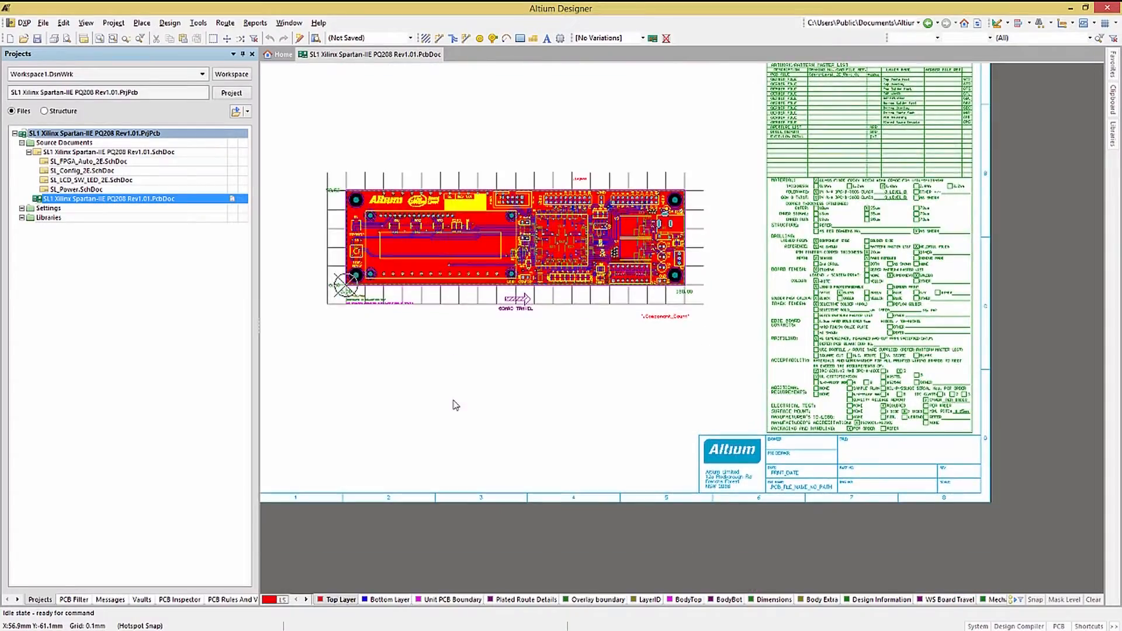
pyautogui.scroll(-3)
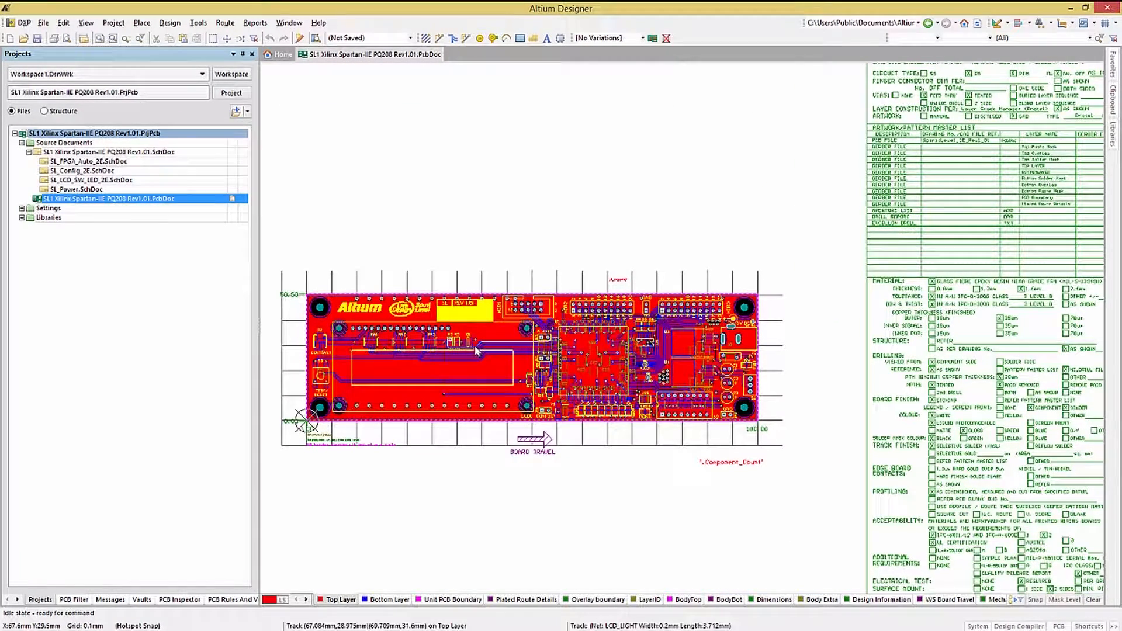
# Step: Zoom to an area around header HDR2, then zoom in closer via the right-click View commands
pyautogui.click(85, 22)
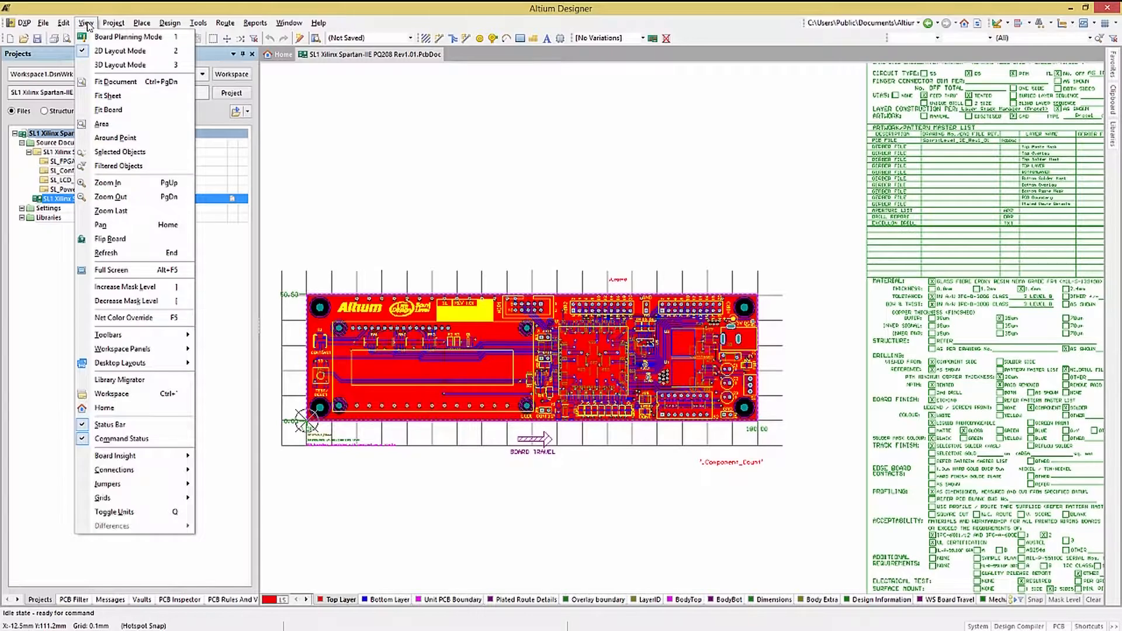
pyautogui.moveTo(102, 124)
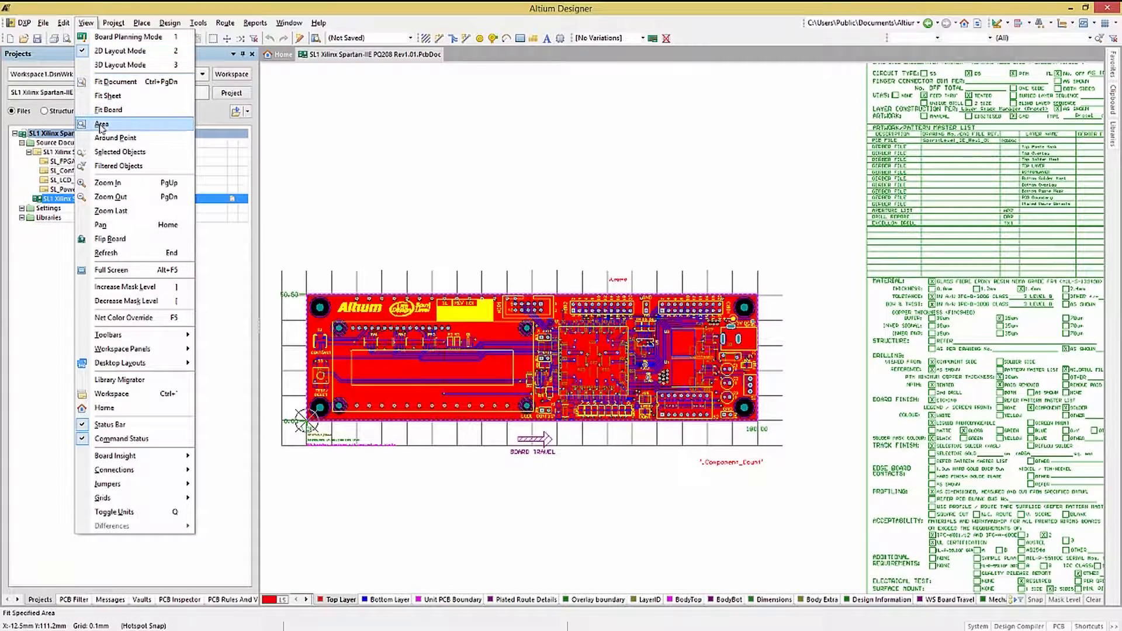
pyautogui.click(101, 125)
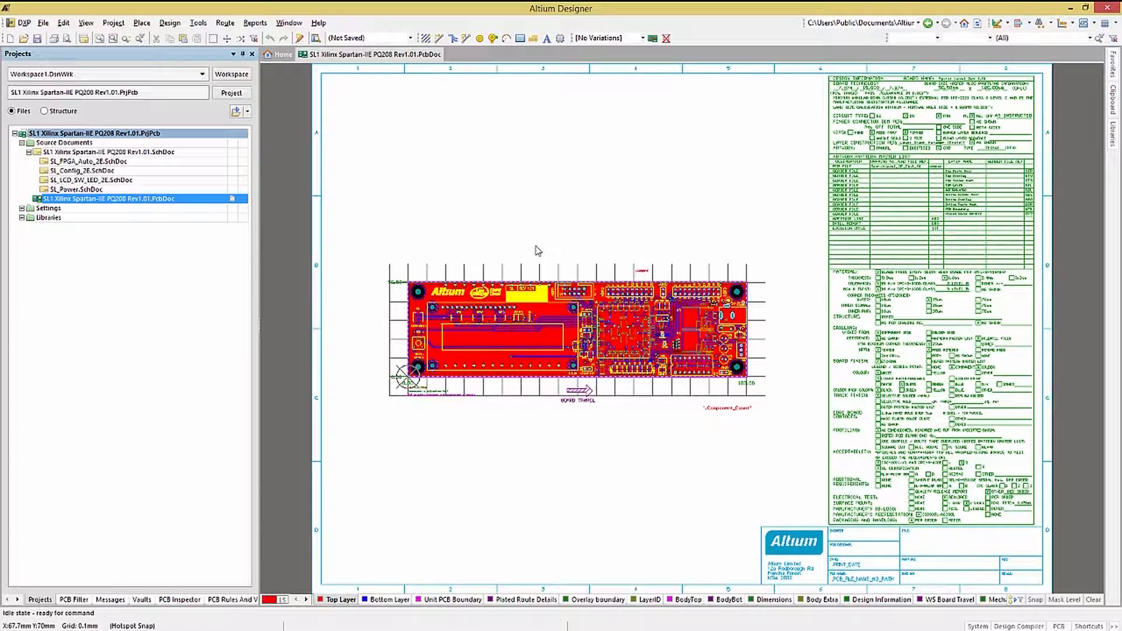
pyautogui.rightClick(537, 251)
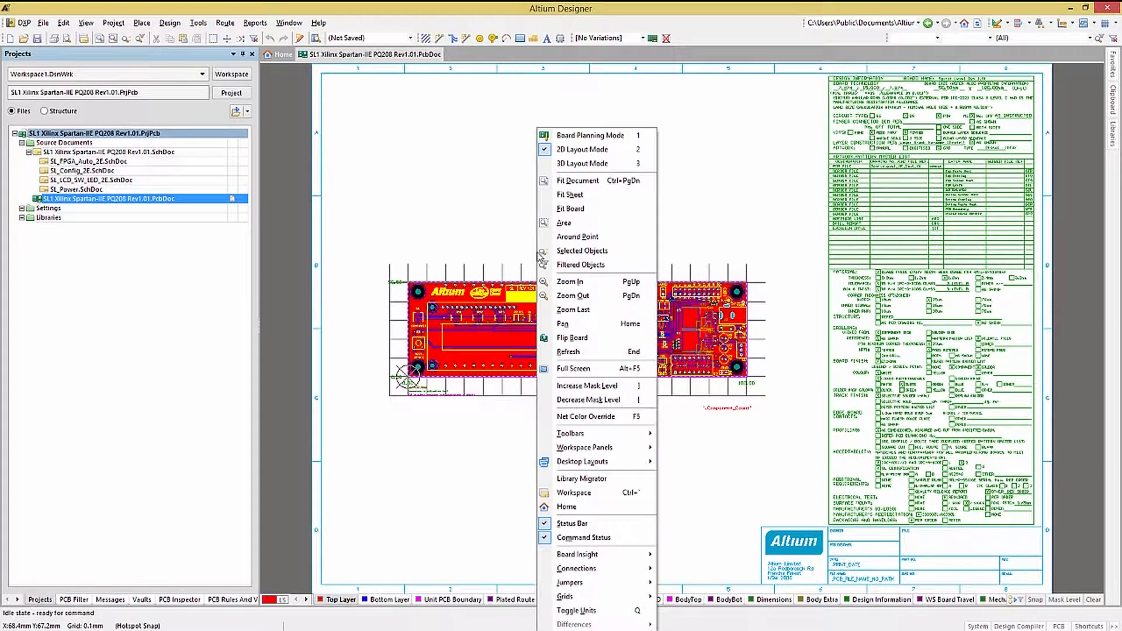
pyautogui.click(564, 222)
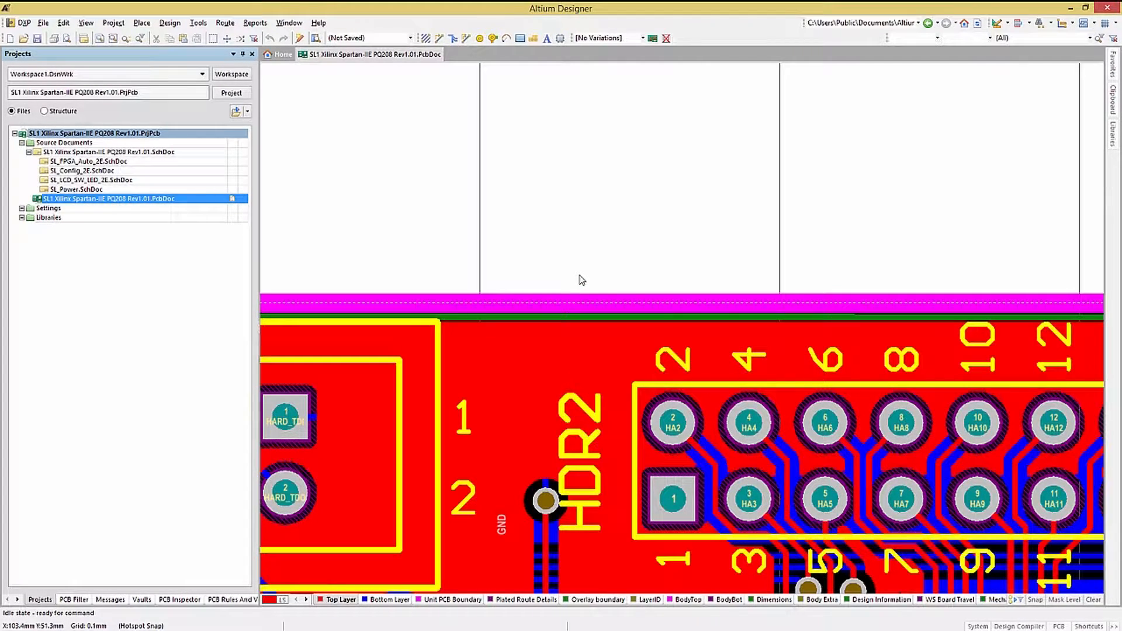
pyautogui.moveTo(580, 278)
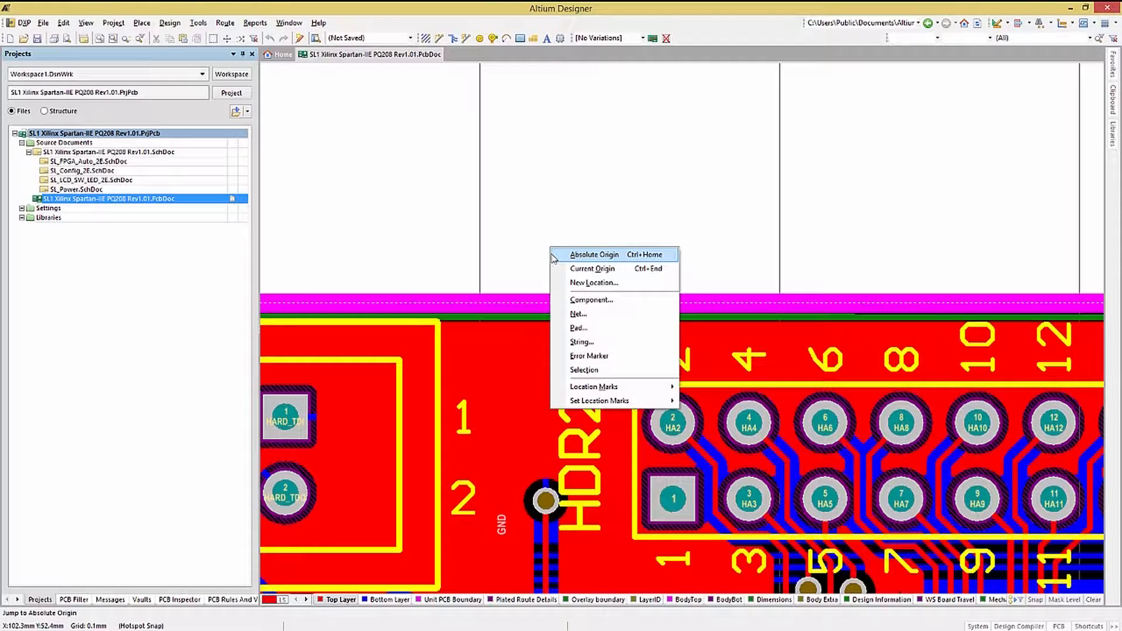
# Step: Jump to component C by designator, centring the view on C1–C3 in the power area
pyautogui.click(592, 300)
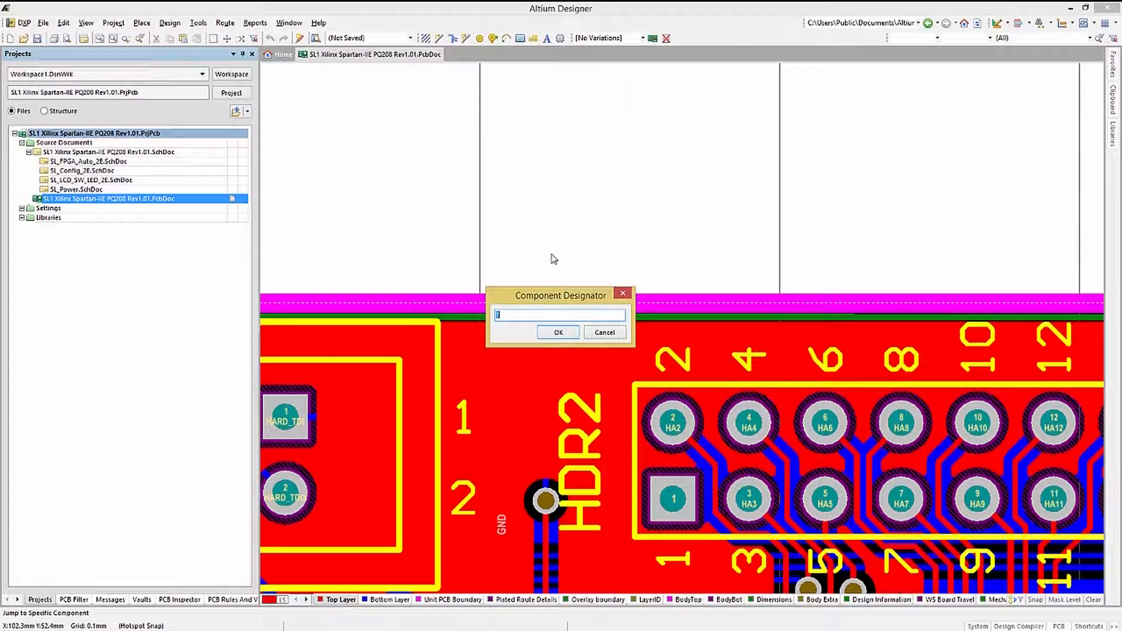
pyautogui.write('C')
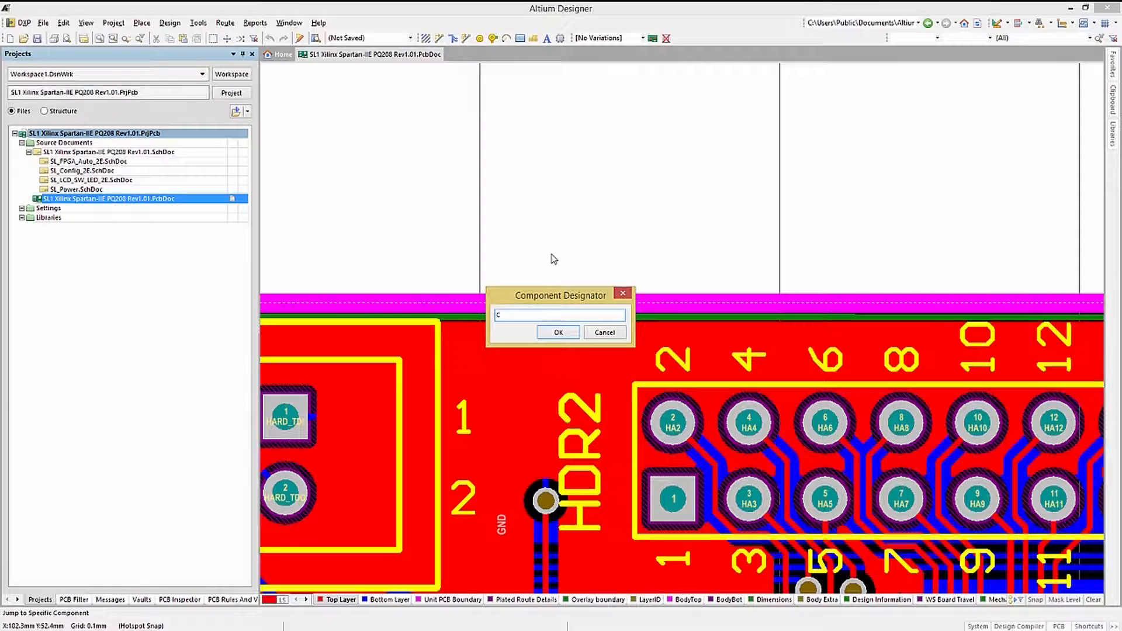
pyautogui.click(558, 332)
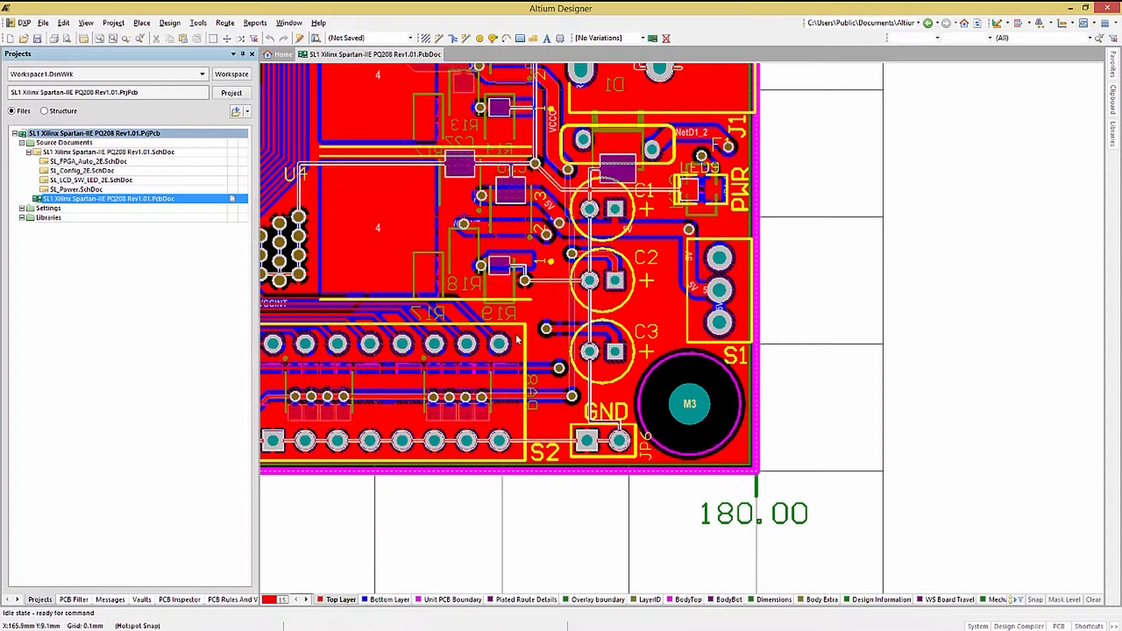
# Step: Show the Tools menu with its Polygon Pours commands over the board
pyautogui.click(199, 22)
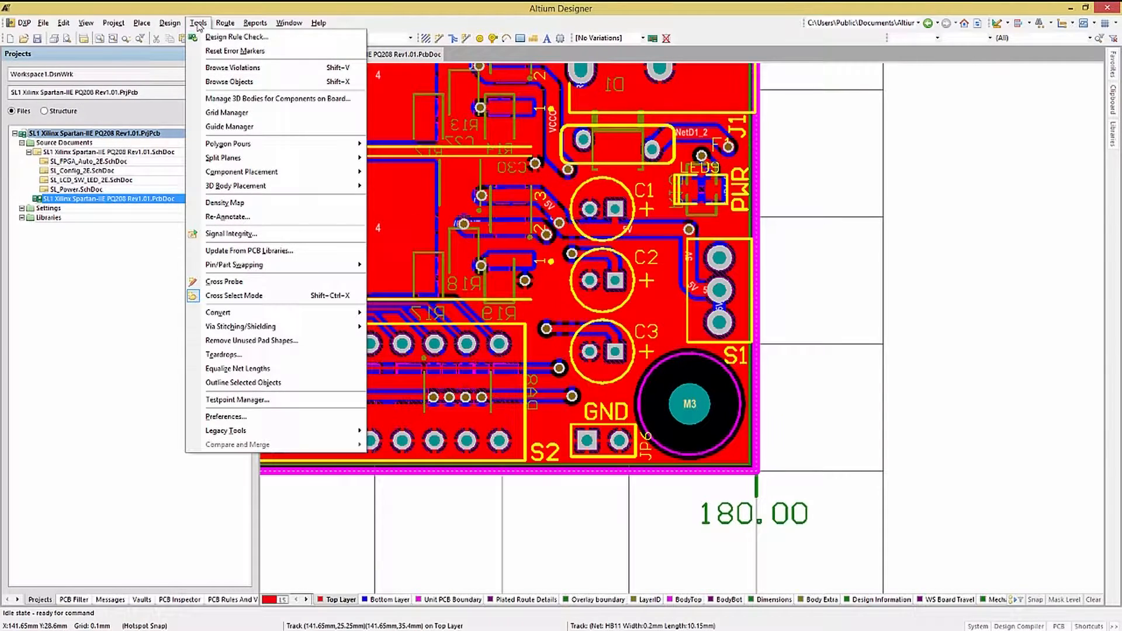
pyautogui.moveTo(233, 294)
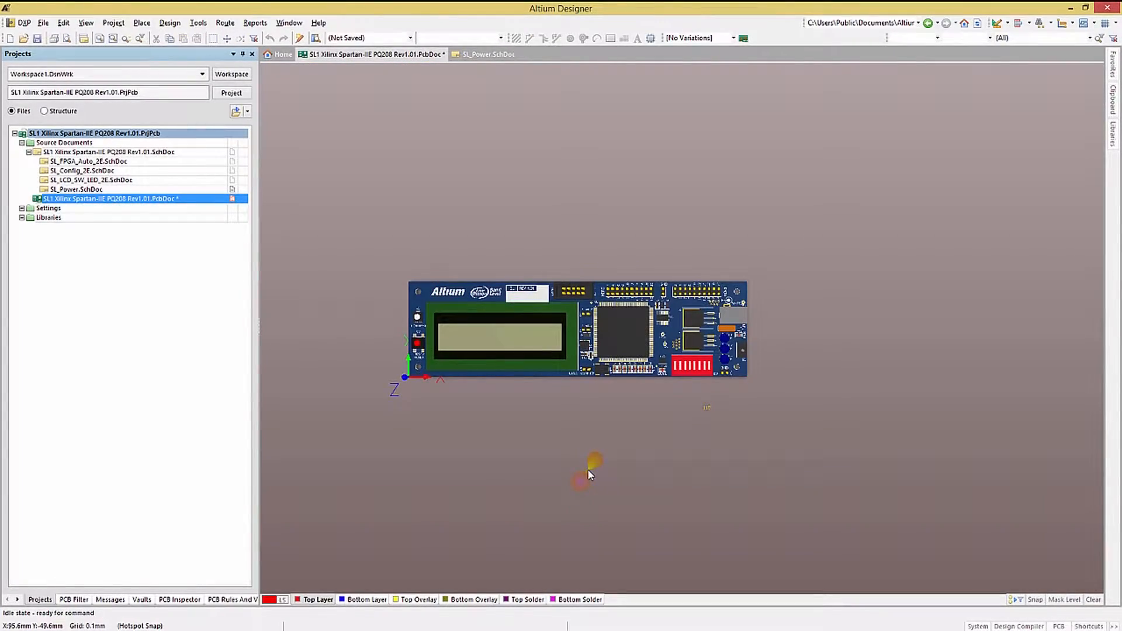
pyautogui.moveTo(563, 461)
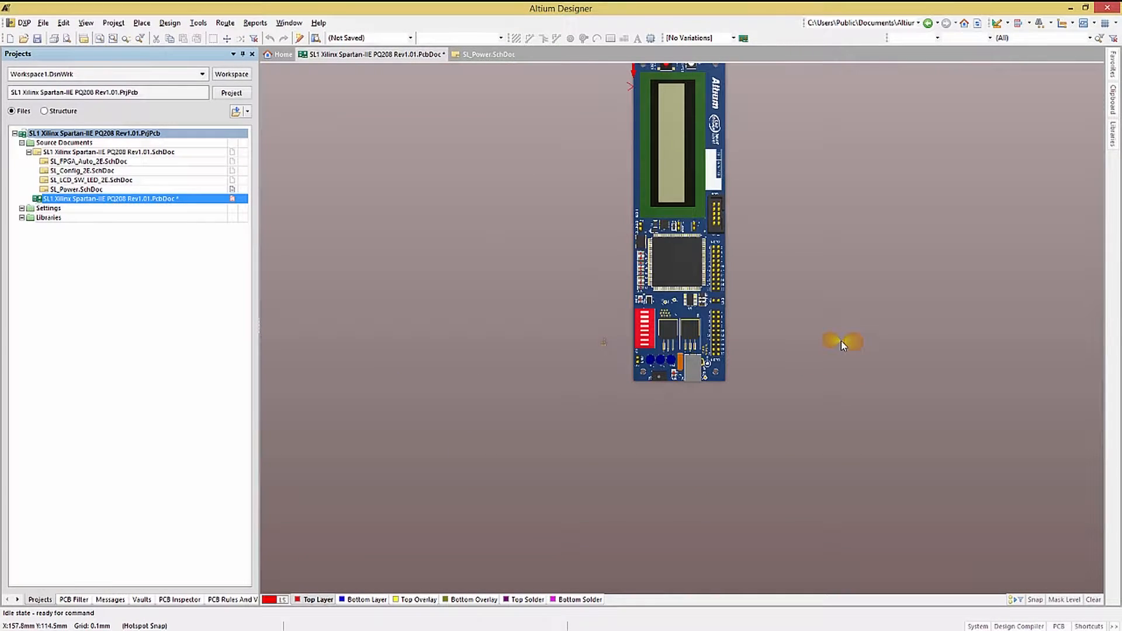
# Step: Flip the board to view it from its bottom side
pyautogui.press('v')
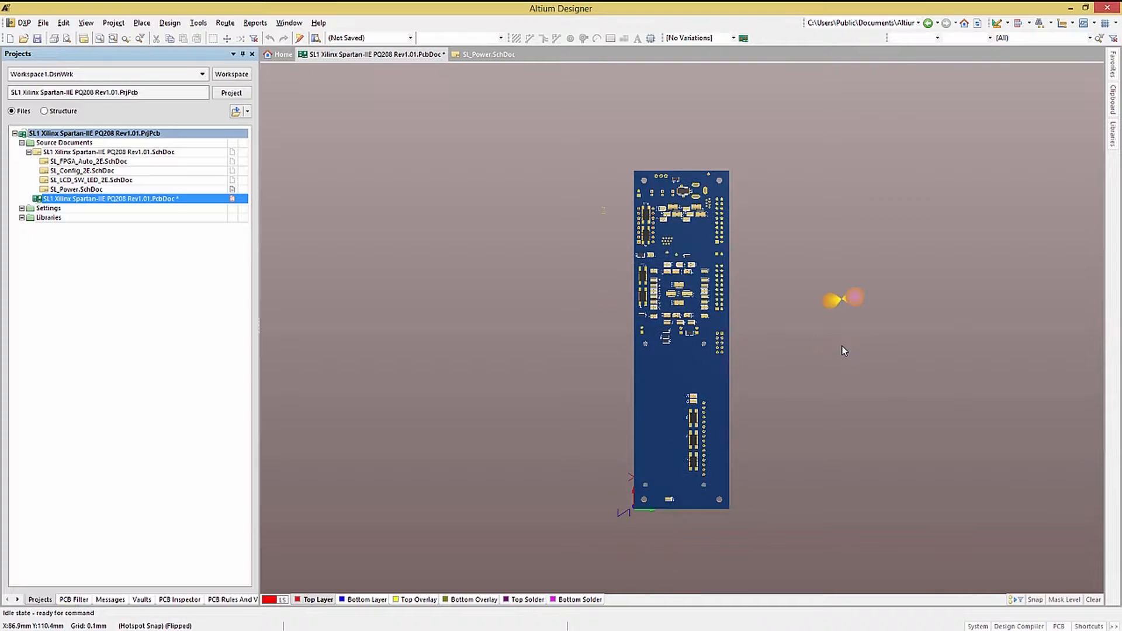
pyautogui.moveTo(844, 350)
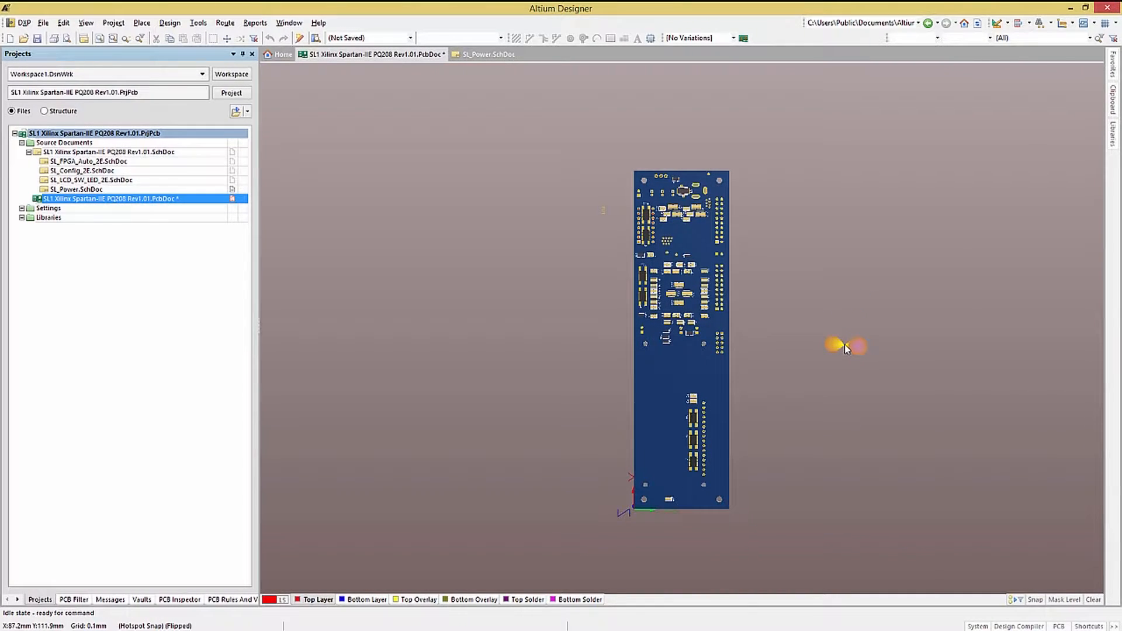
pyautogui.moveTo(843, 351)
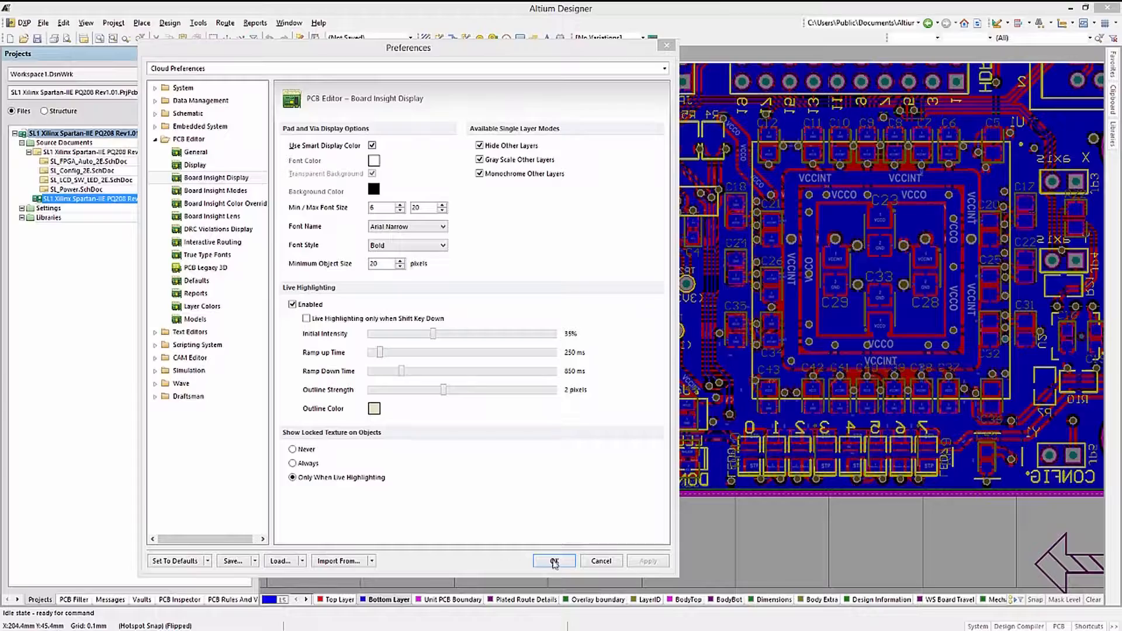
pyautogui.click(554, 561)
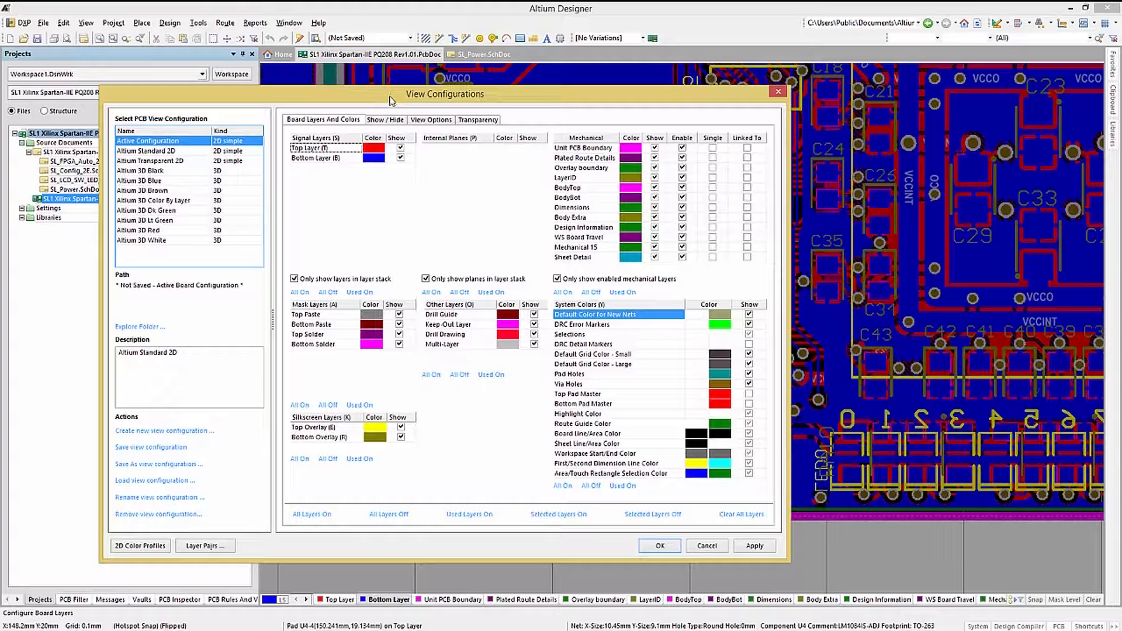
# Step: Set Polygons to Hidden on the Show/Hide settings and apply it to the board
pyautogui.click(385, 120)
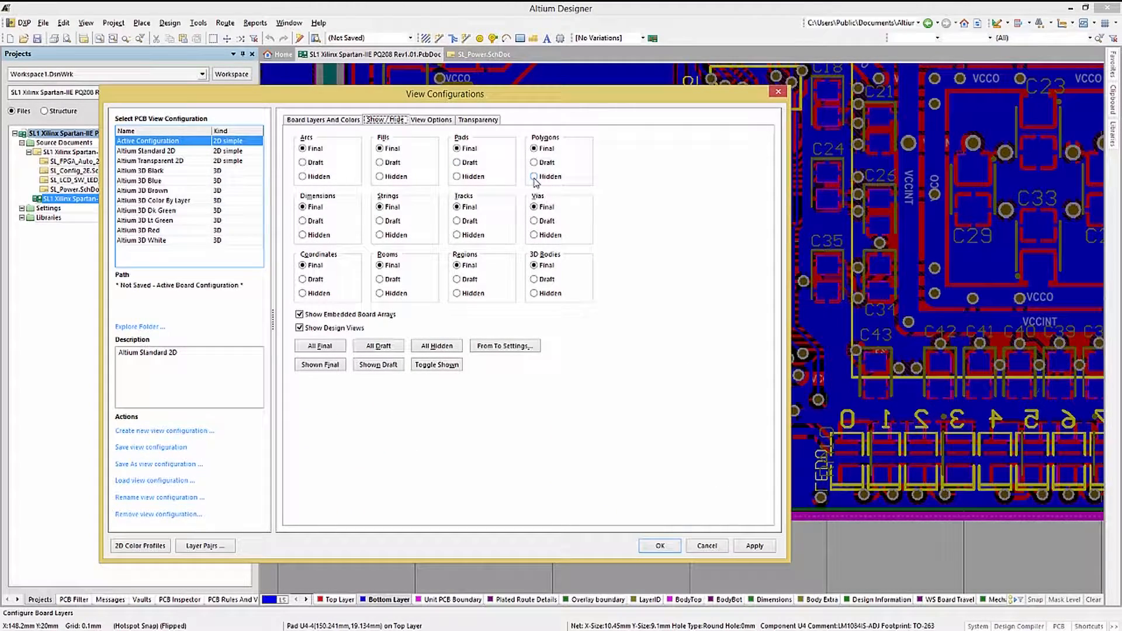
pyautogui.click(534, 176)
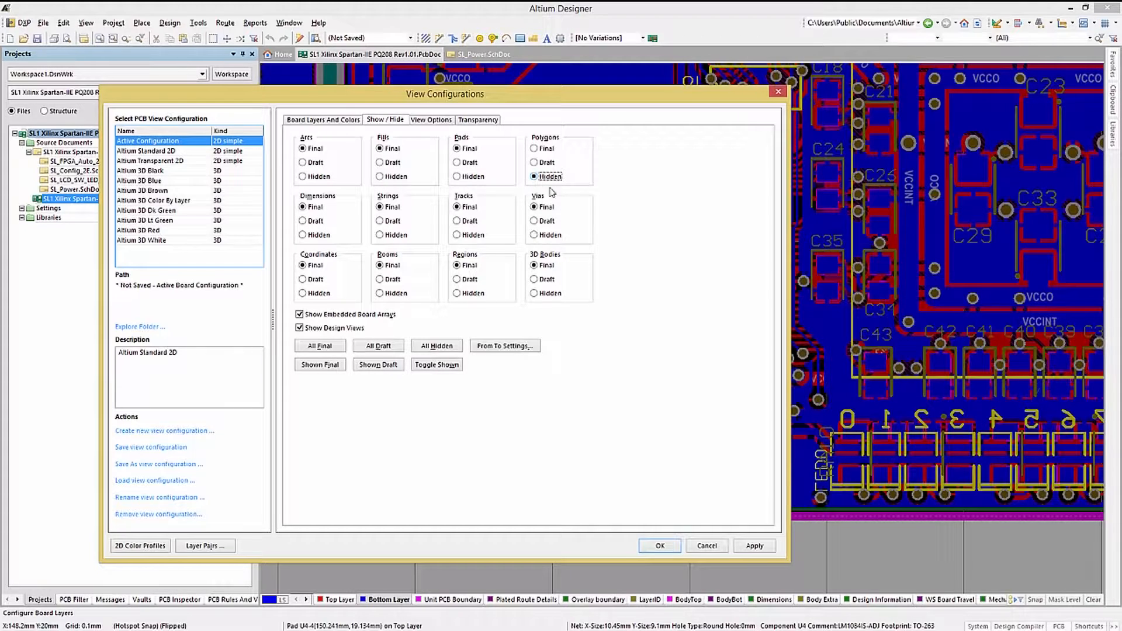
pyautogui.click(754, 546)
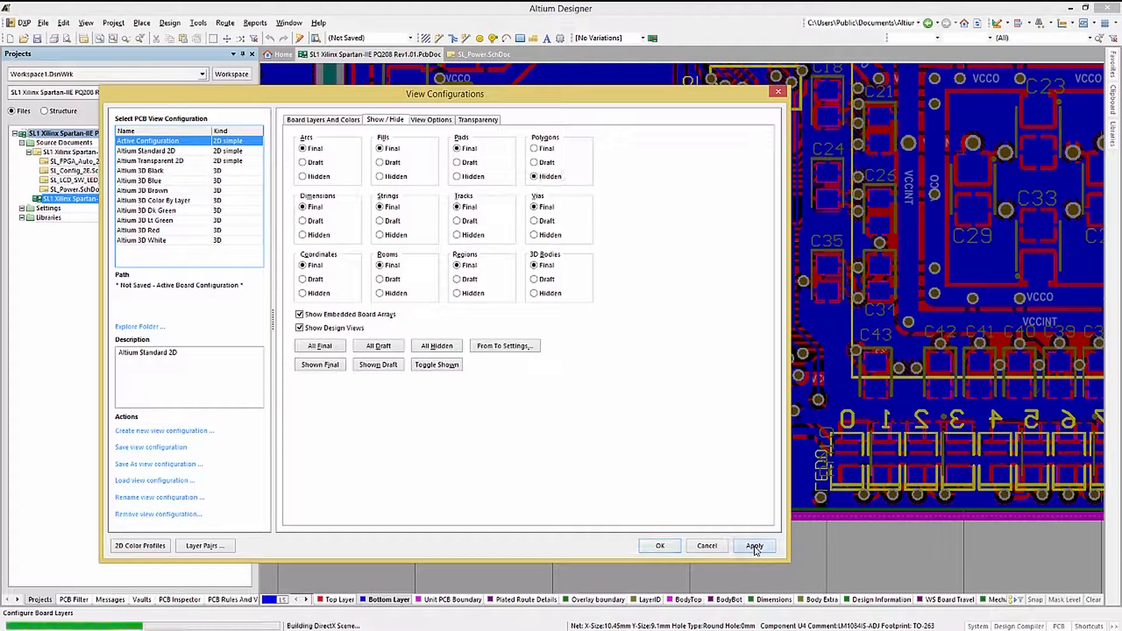
pyautogui.click(754, 546)
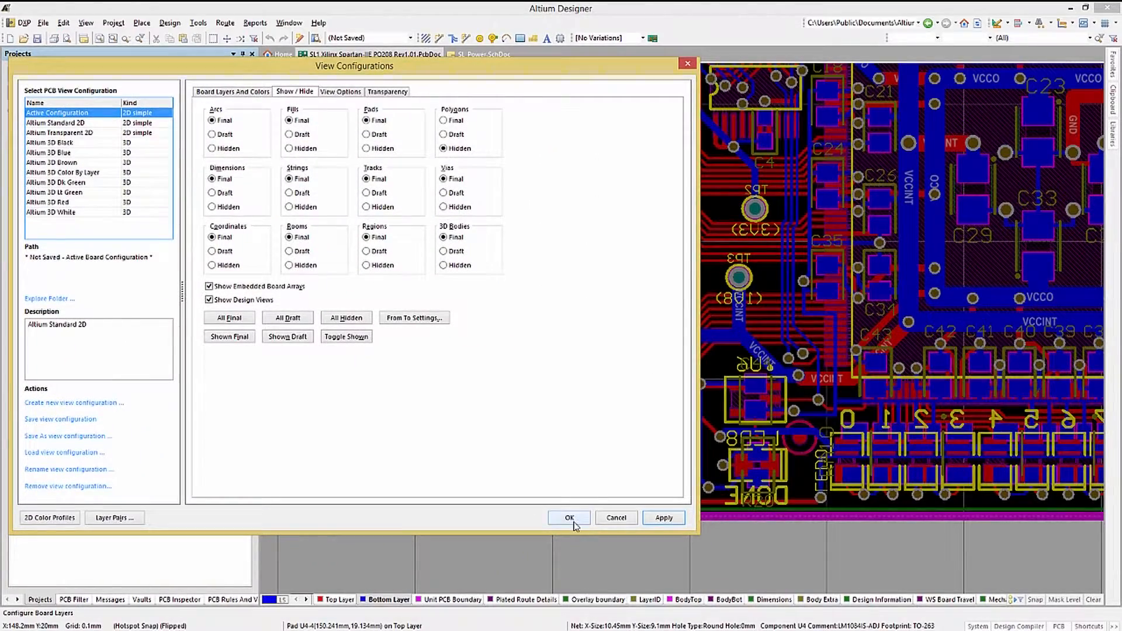
# Step: List all mechanical layers, enable Mechanical 9, and show only enabled layers again
pyautogui.click(231, 91)
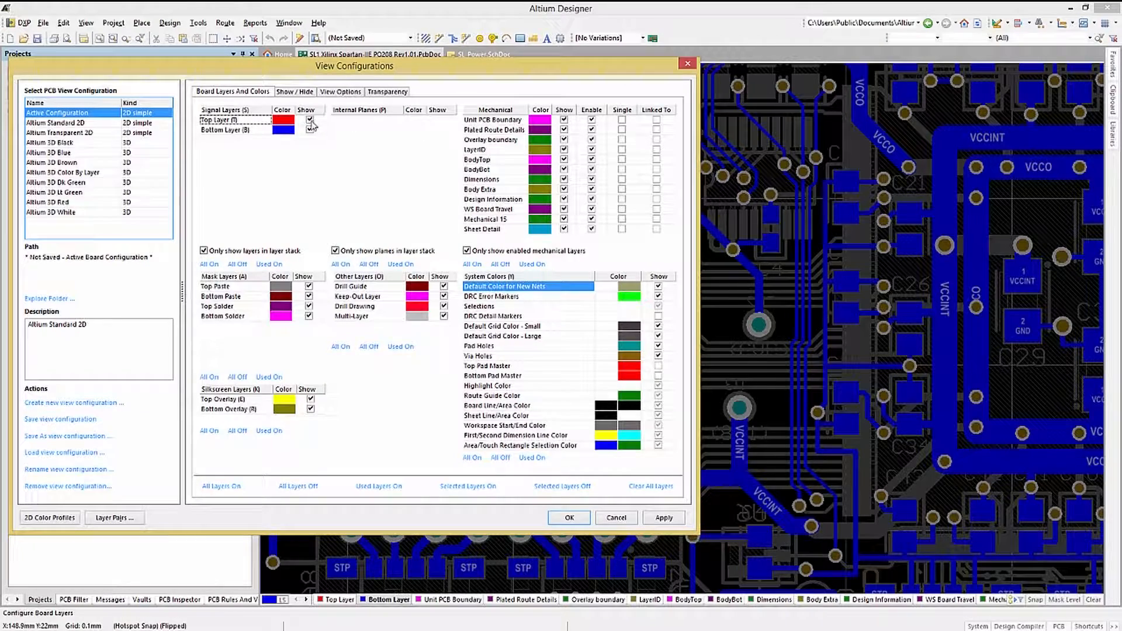
pyautogui.click(662, 518)
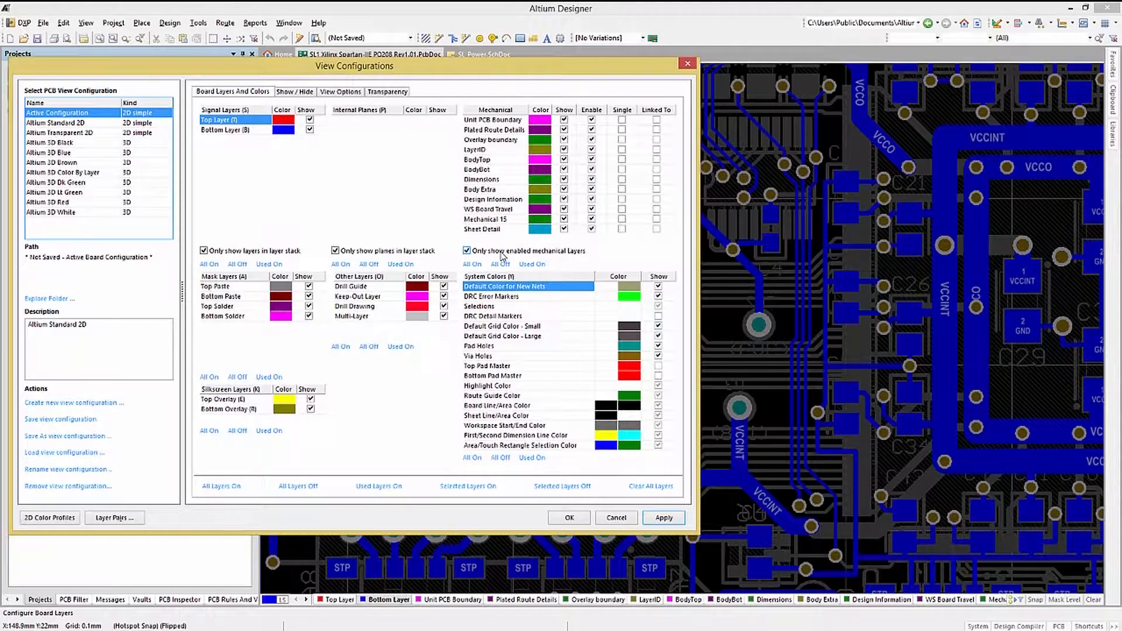
pyautogui.click(467, 251)
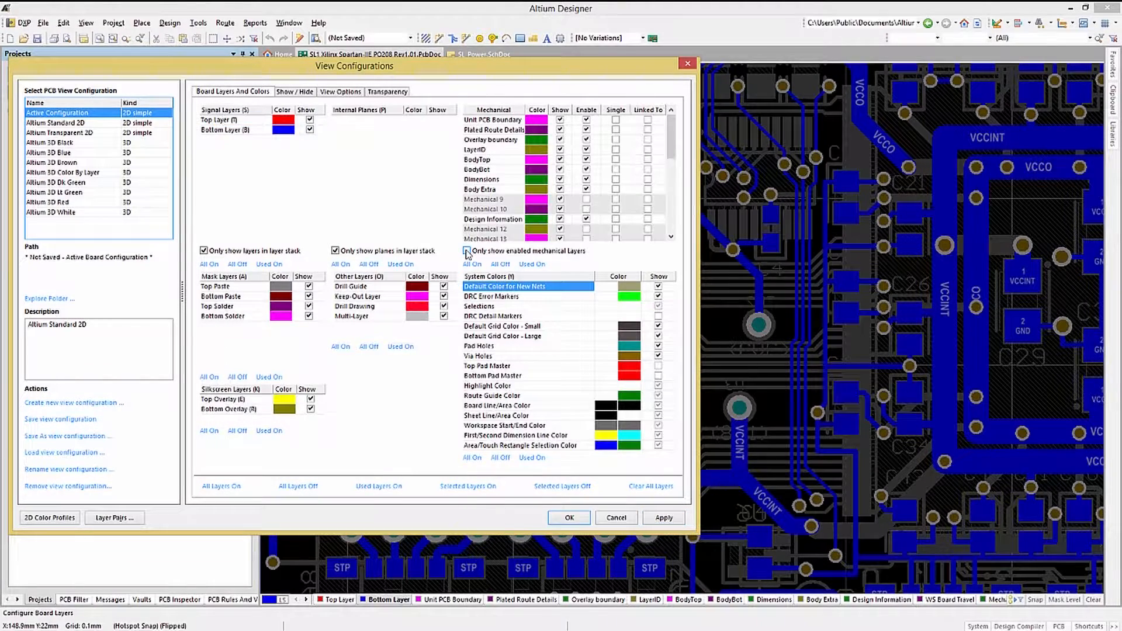
pyautogui.click(466, 251)
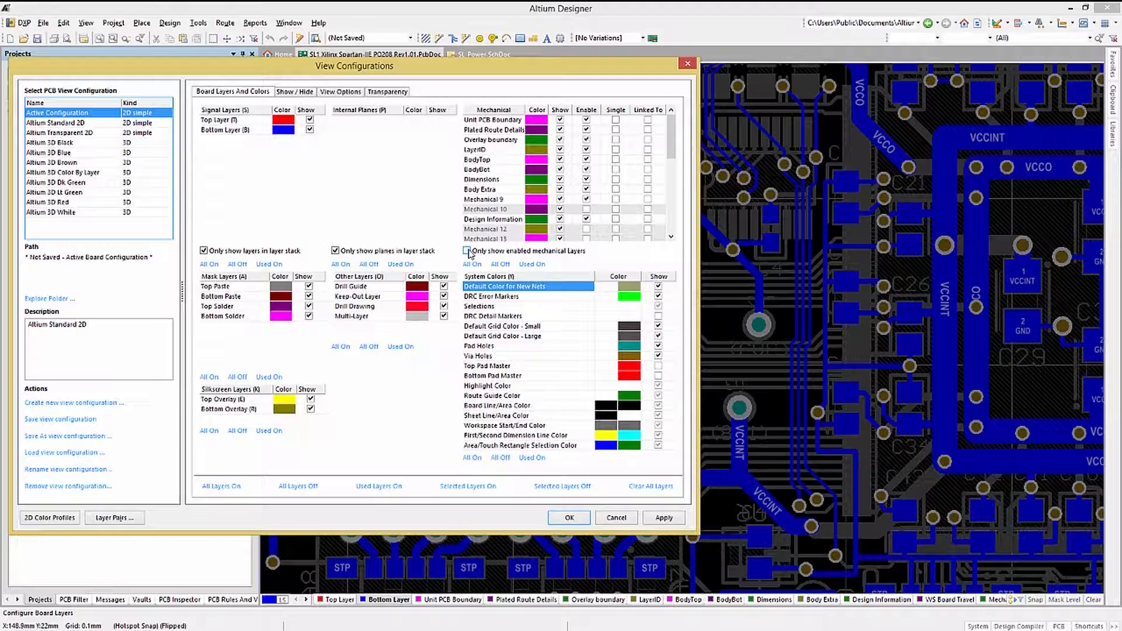
pyautogui.click(467, 251)
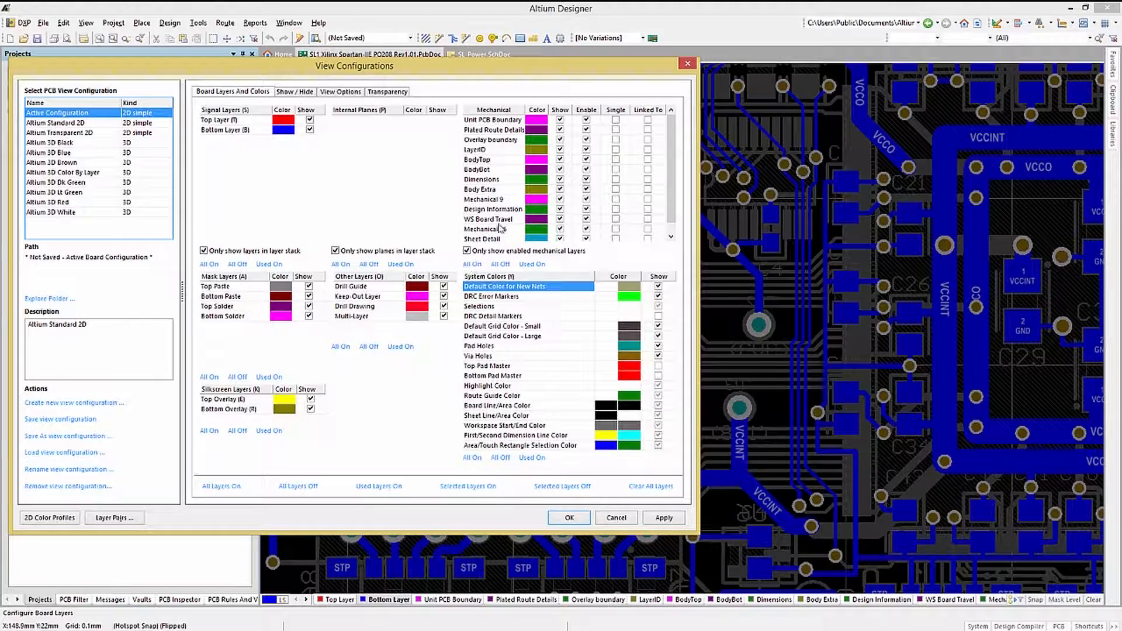
# Step: Rename Mechanical 9 to BoardOutline
pyautogui.click(487, 198)
pyautogui.write('BoardOutline')
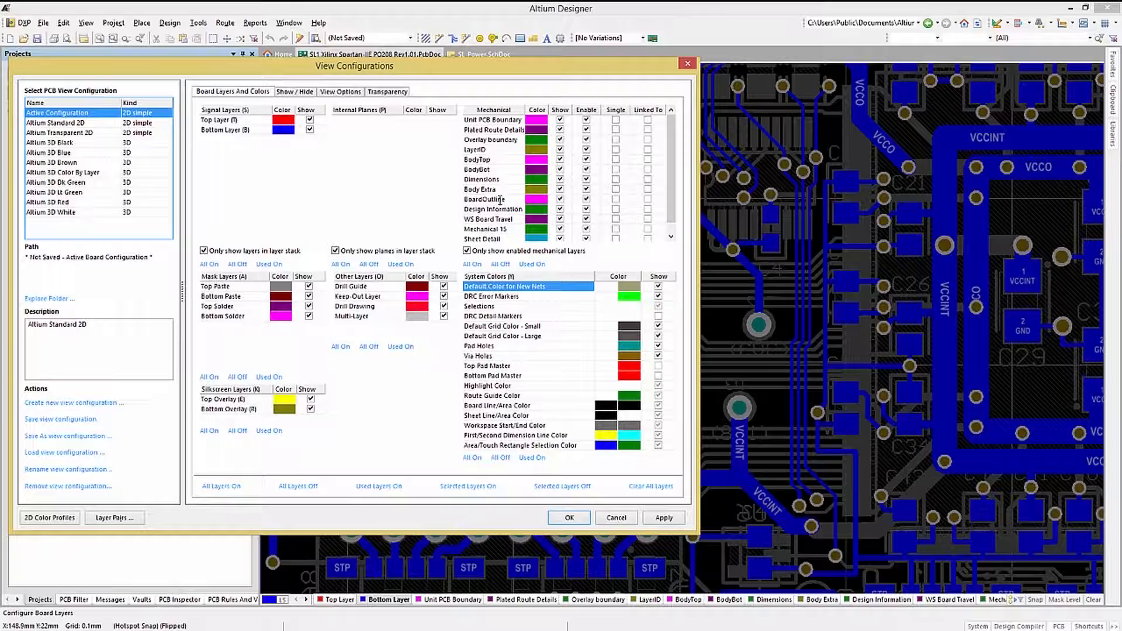
pyautogui.moveTo(424, 206)
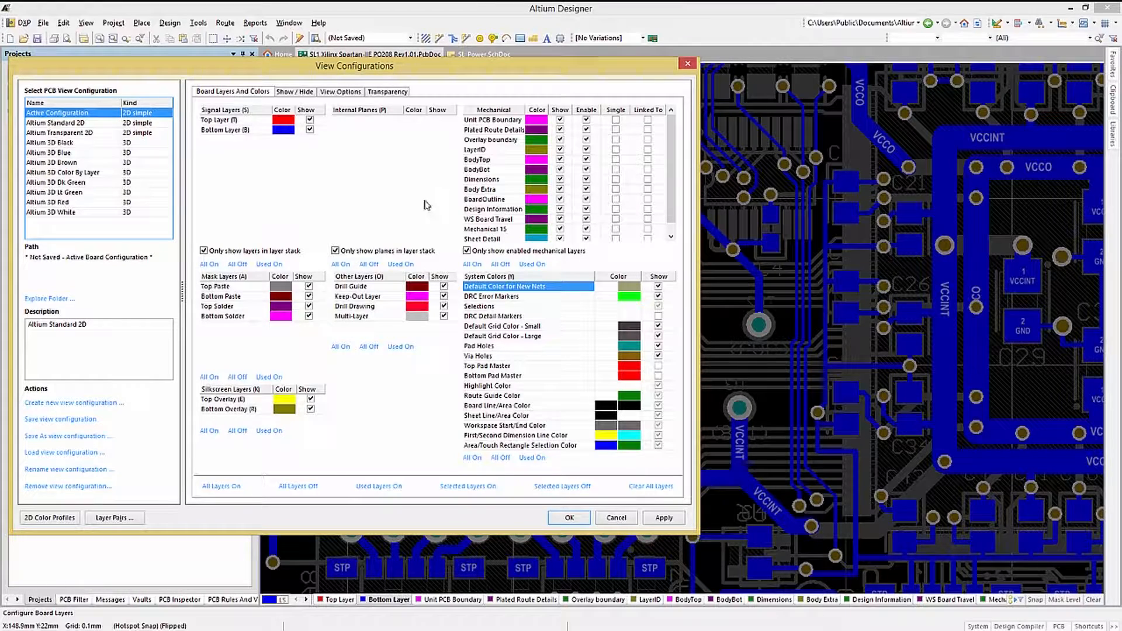
pyautogui.click(57, 123)
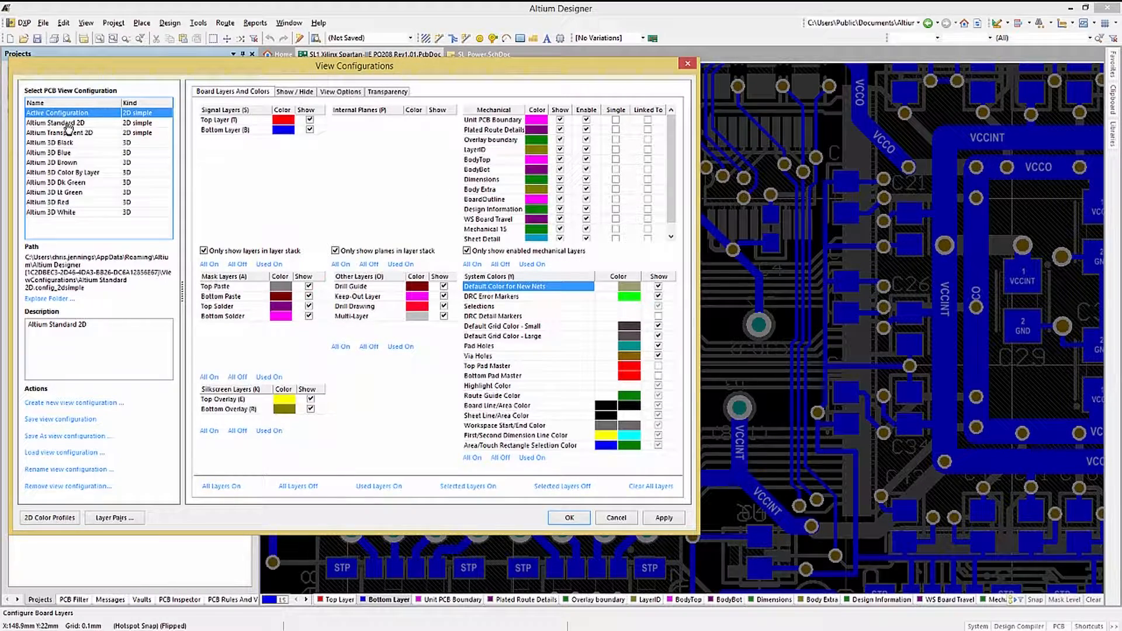
# Step: Enable Convert Special Strings in Altium Standard 2D's View Options and apply, so Component_Count reads 115
pyautogui.click(55, 123)
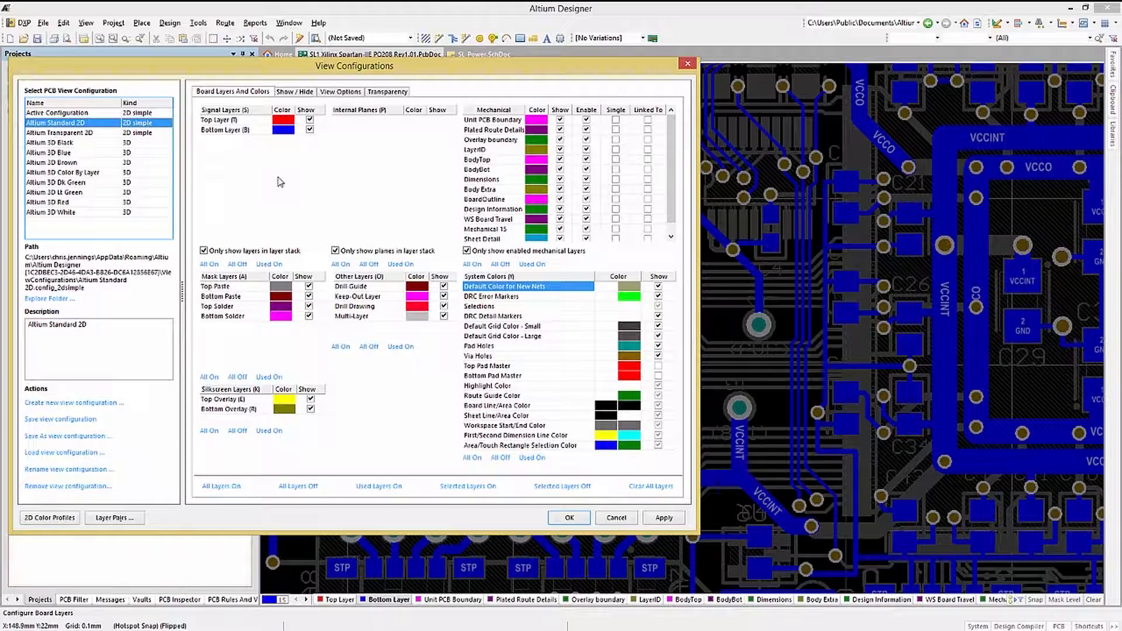
pyautogui.click(340, 91)
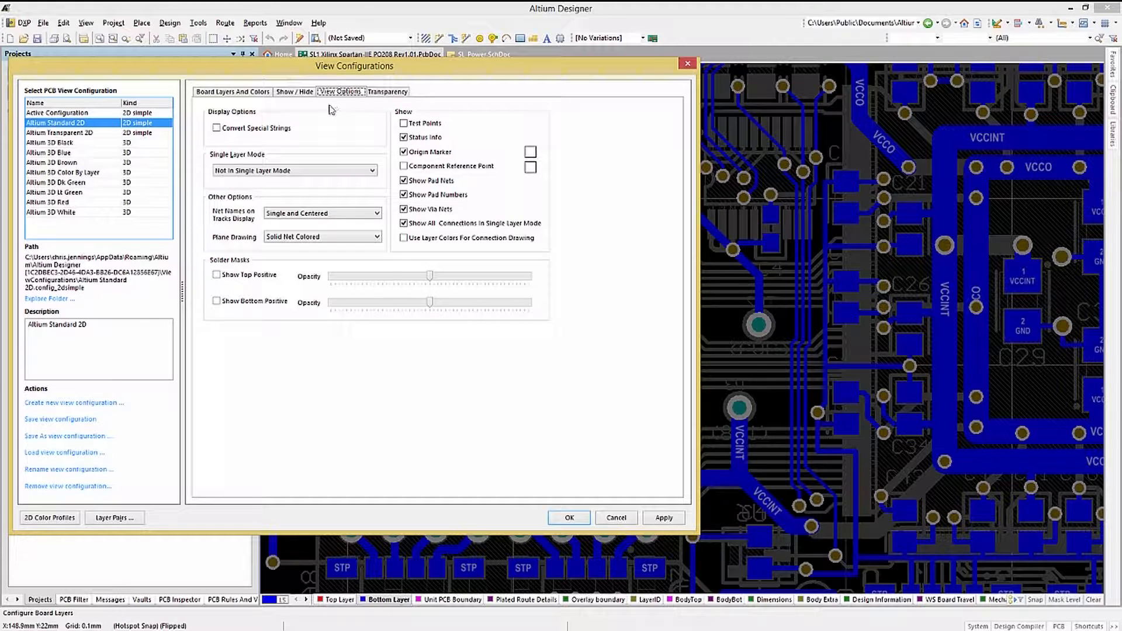
pyautogui.moveTo(243, 139)
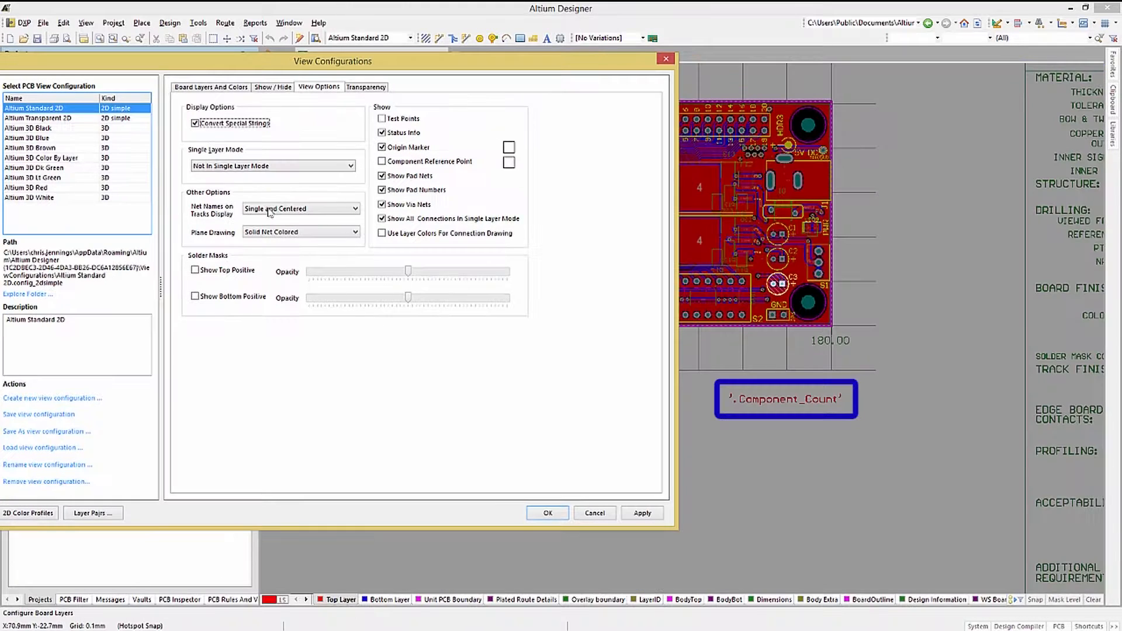
pyautogui.click(642, 513)
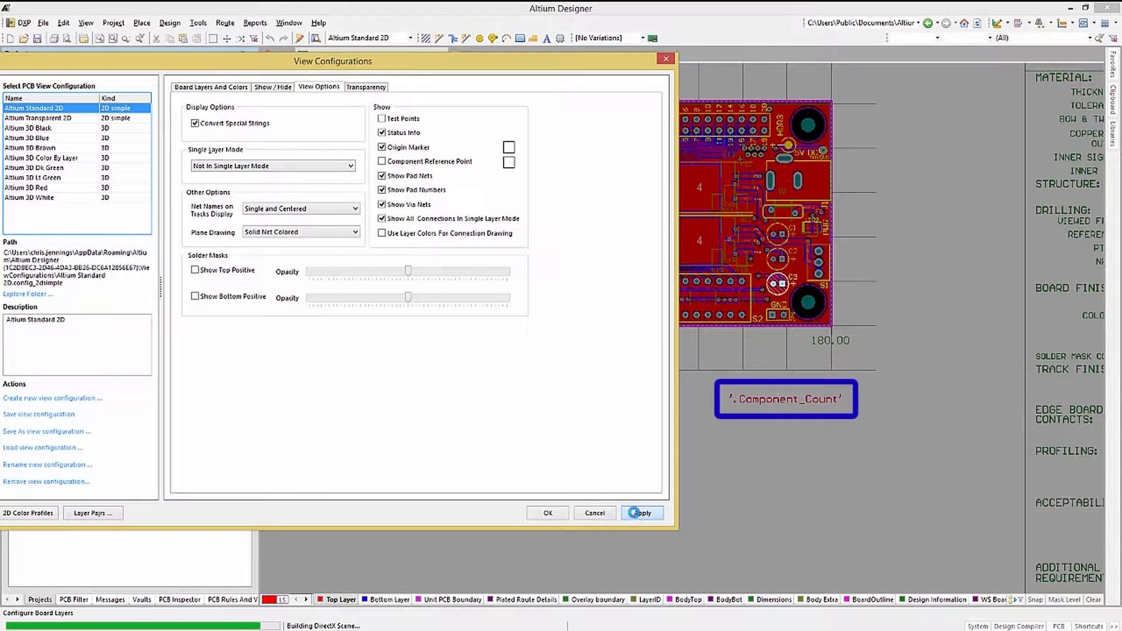
pyautogui.click(640, 513)
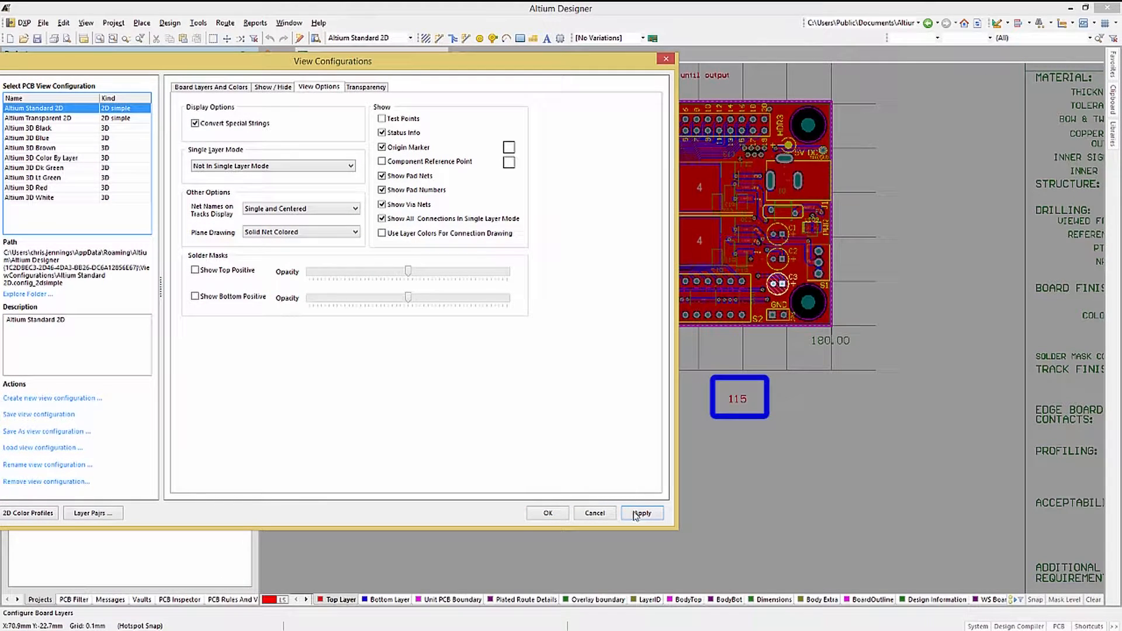